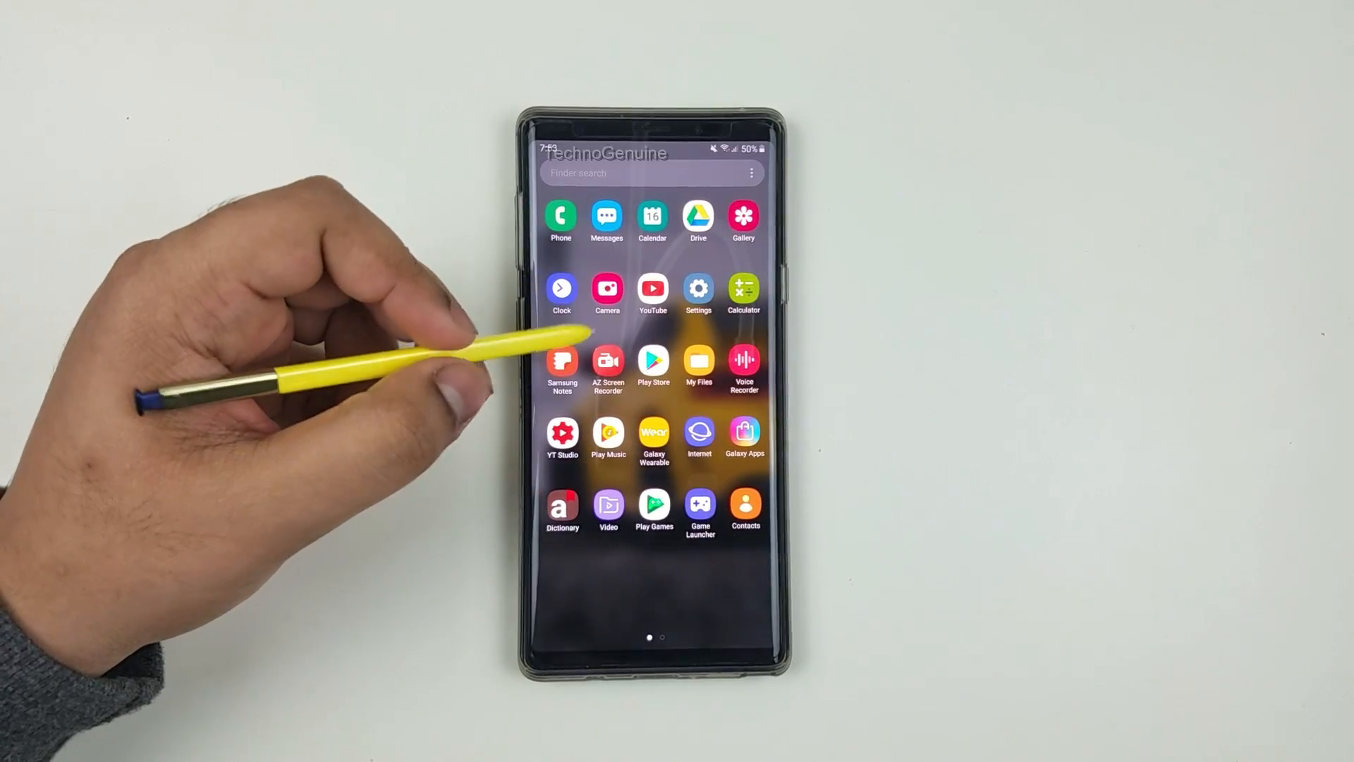
# - Scroll the Settings list and open the About phone page
pyautogui.scroll(-3)
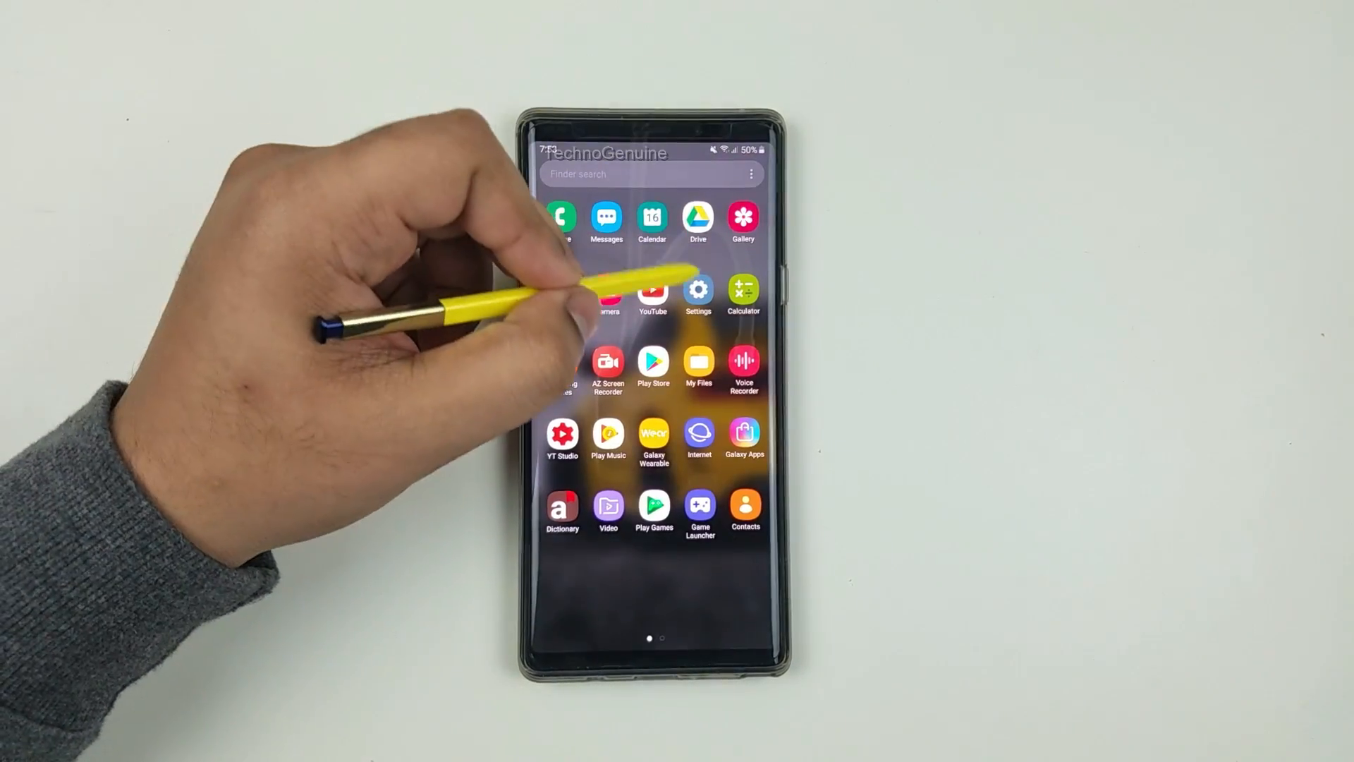
pyautogui.click(697, 293)
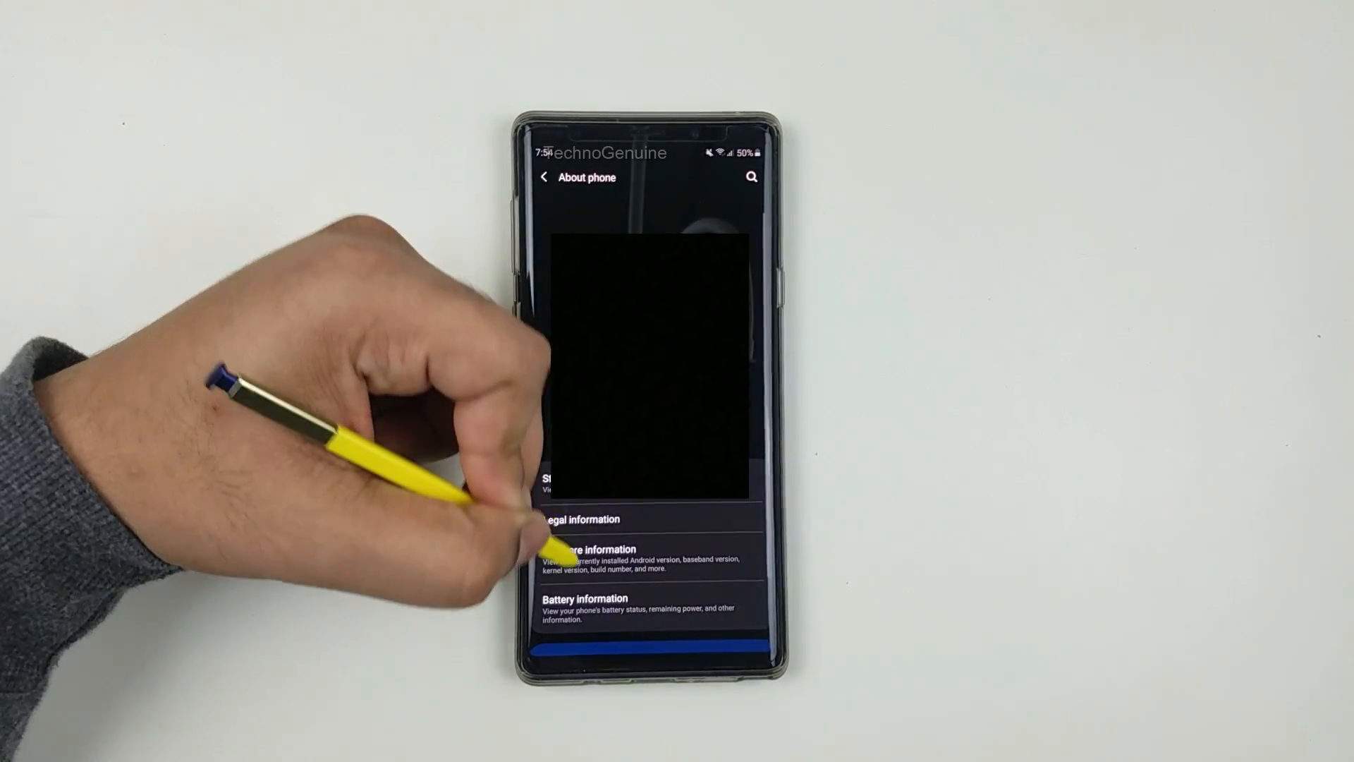
# - Open Software information and tap Build number to confirm developer mode is enabled
pyautogui.click(594, 549)
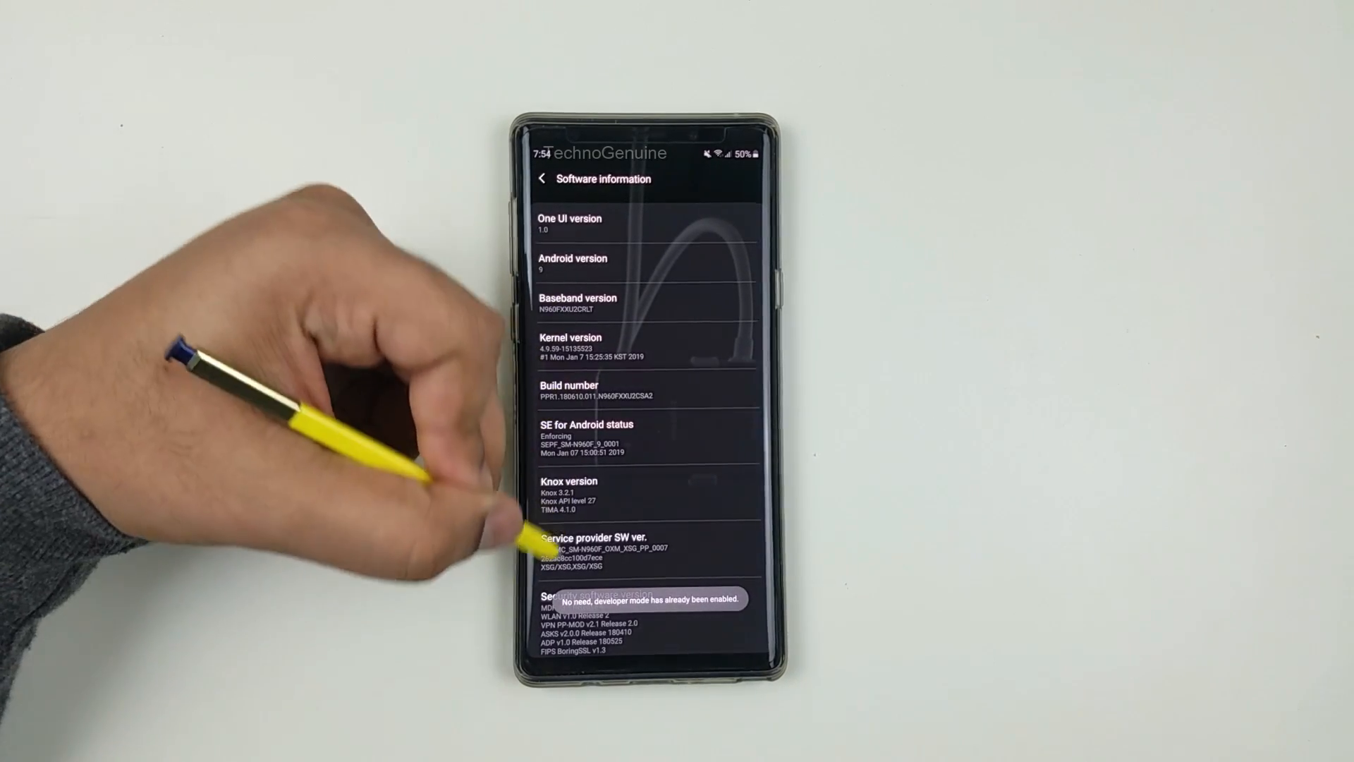
pyautogui.click(543, 177)
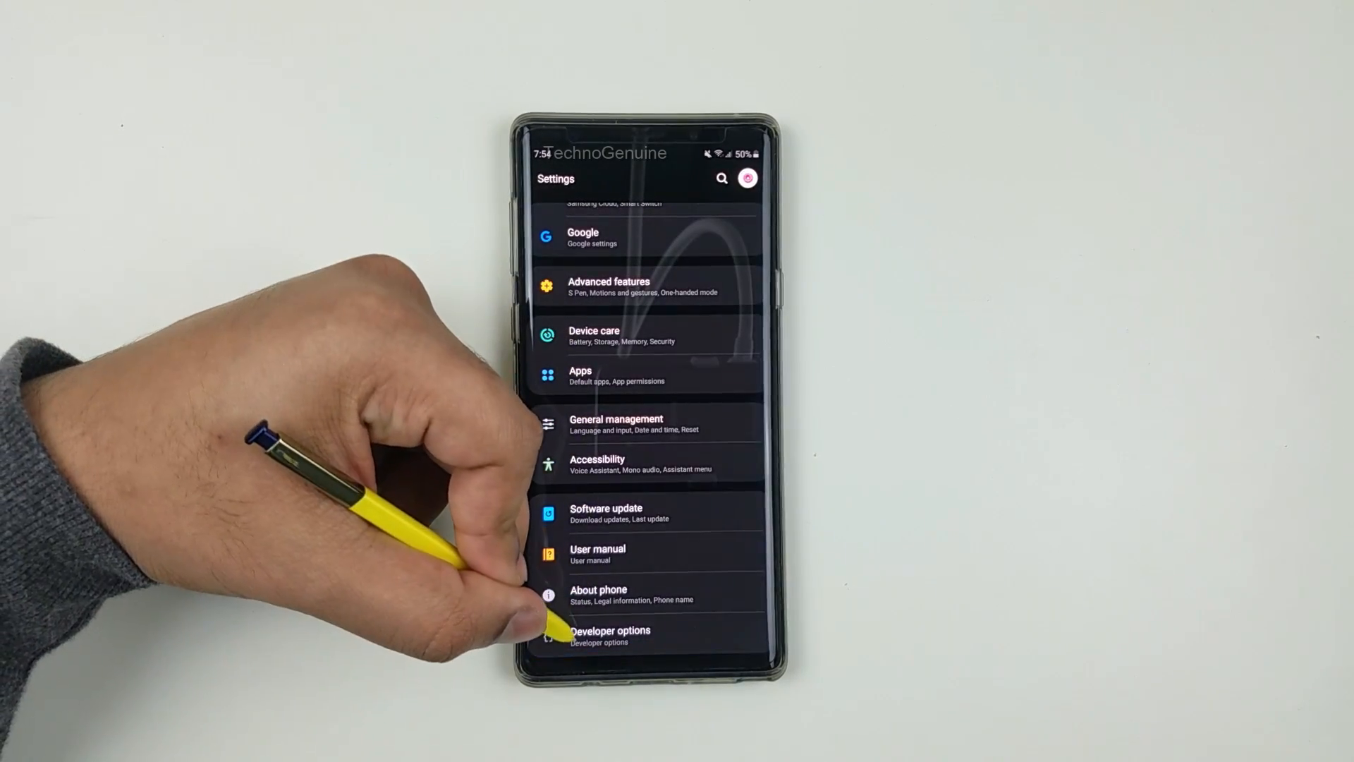
# - In Developer options, find Night mode and bring up its choices, set to Always on
pyautogui.click(609, 634)
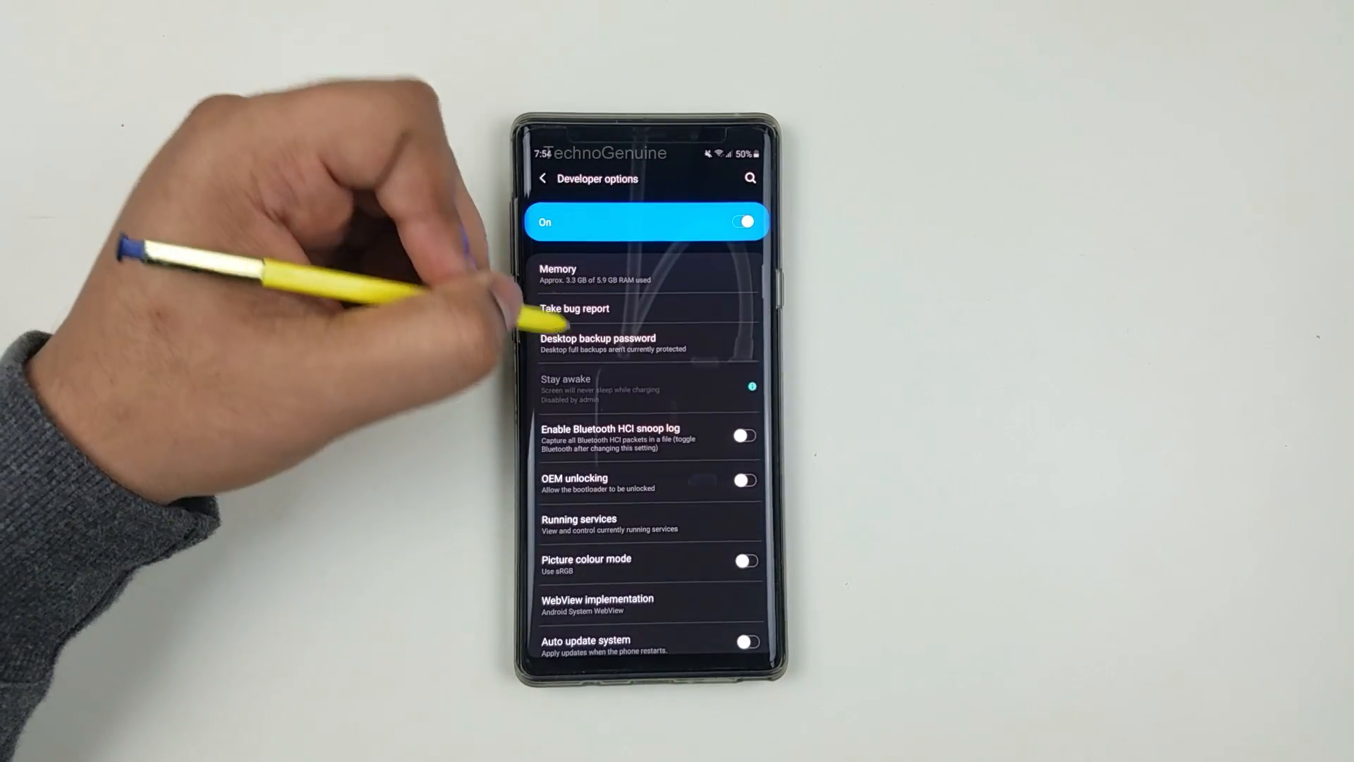
pyautogui.scroll(3)
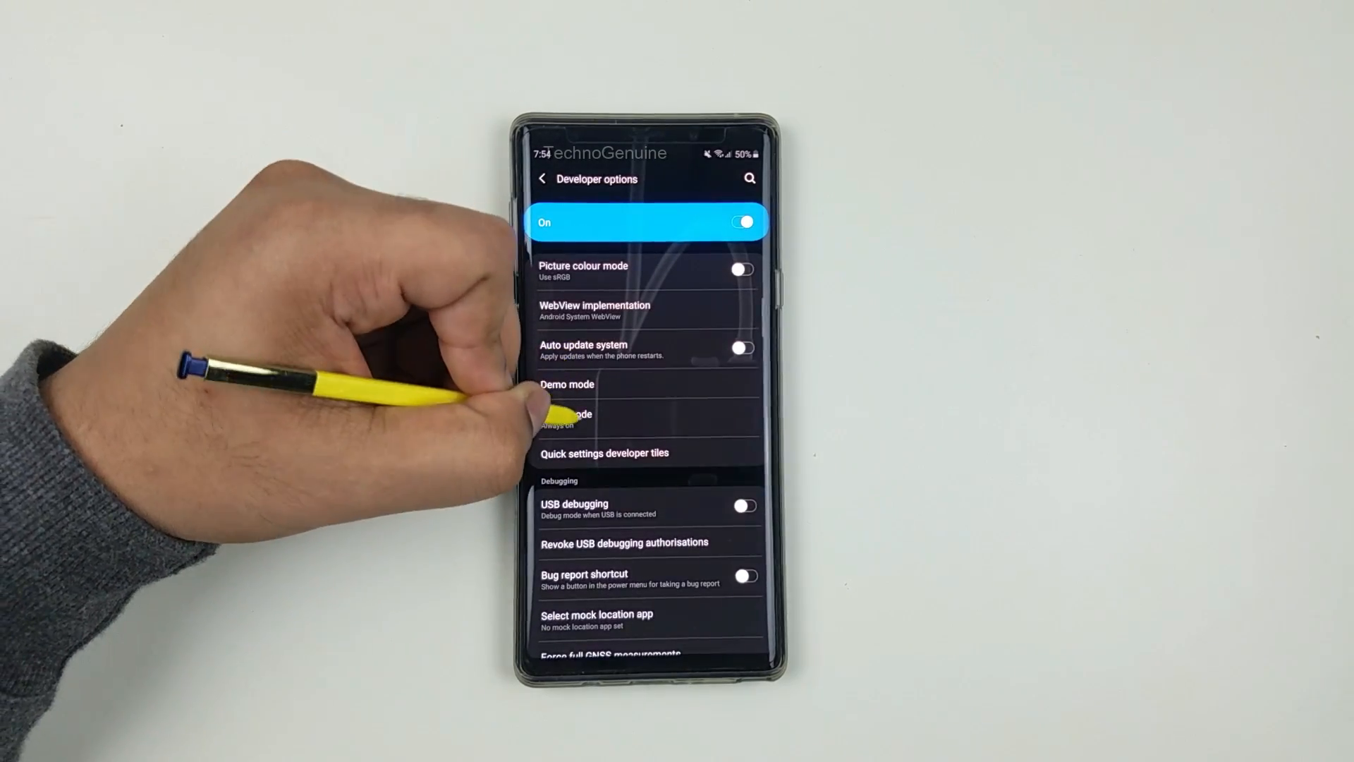
pyautogui.click(566, 414)
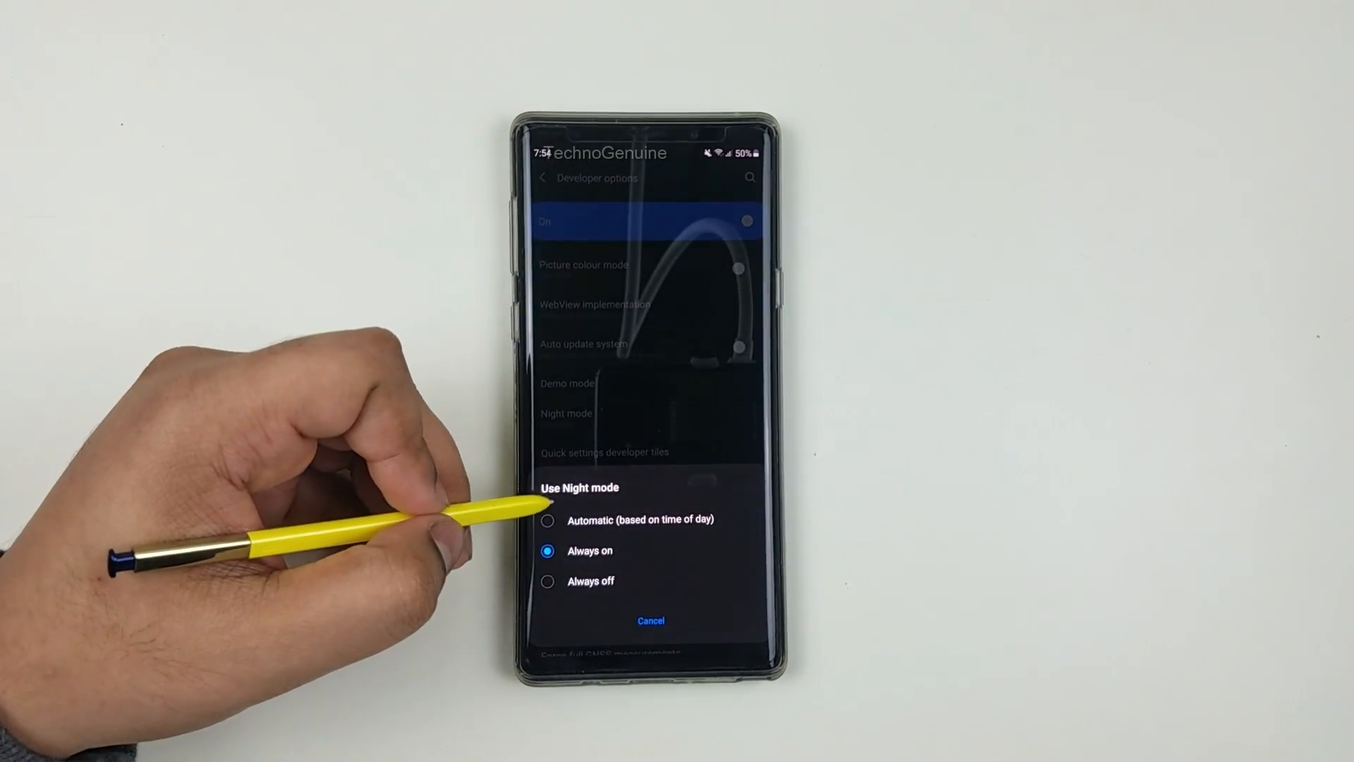